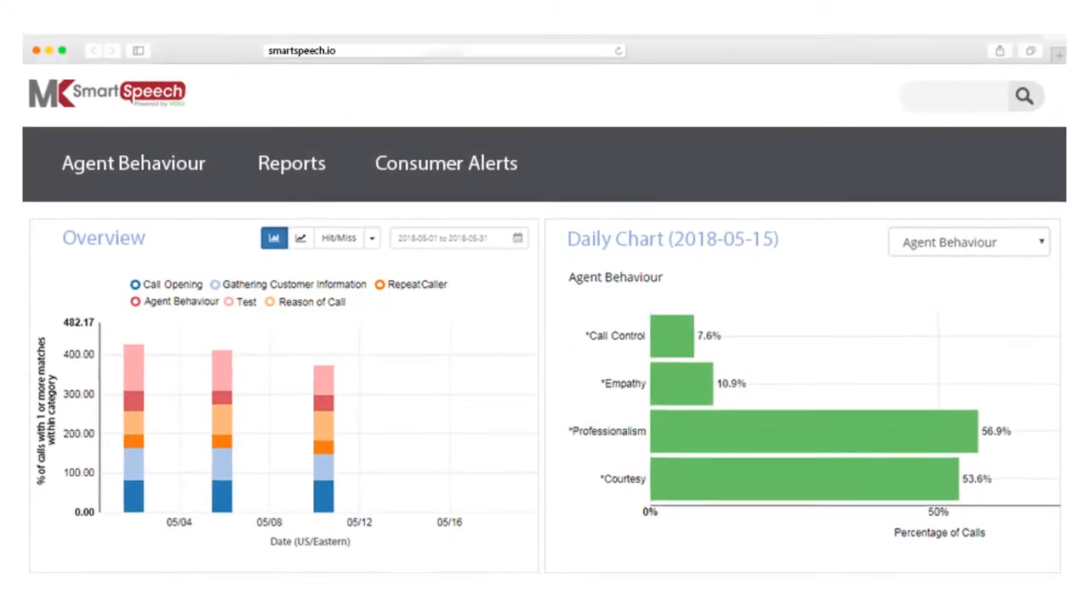
# Focus the V-Spark sign-in form with admin credentials already filled in
pyautogui.click(909, 80)
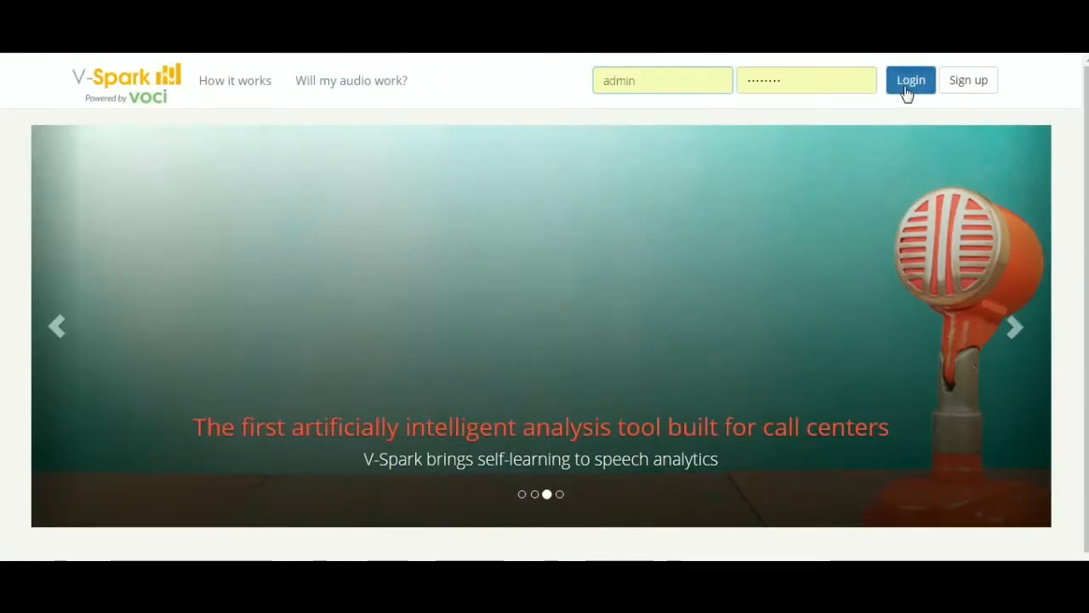
# Sign in and switch the dashboard to the Sentiment Analysis organization
pyautogui.click(911, 80)
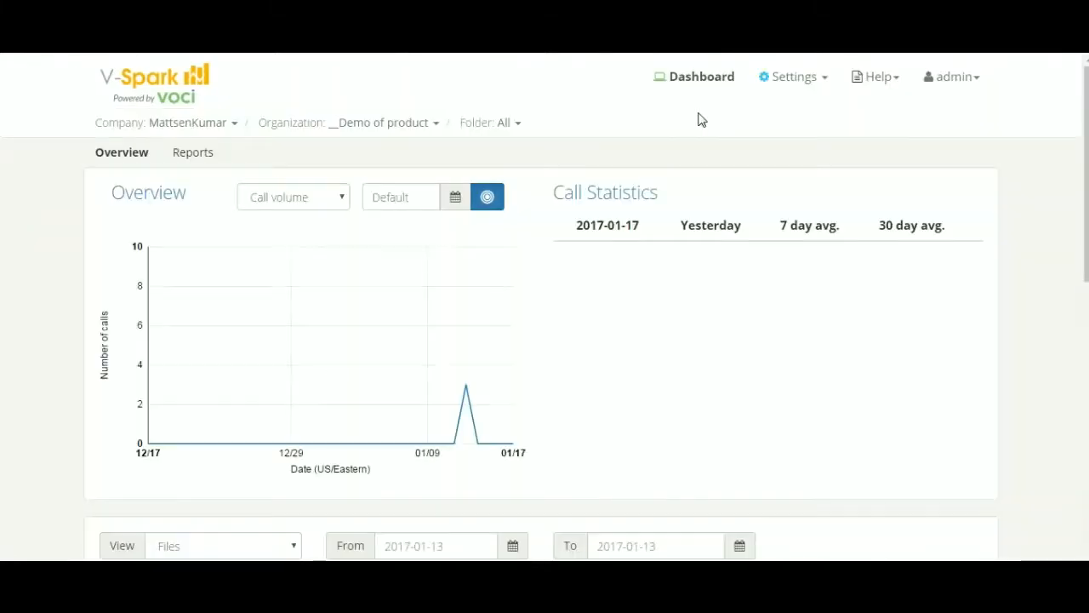
pyautogui.click(385, 122)
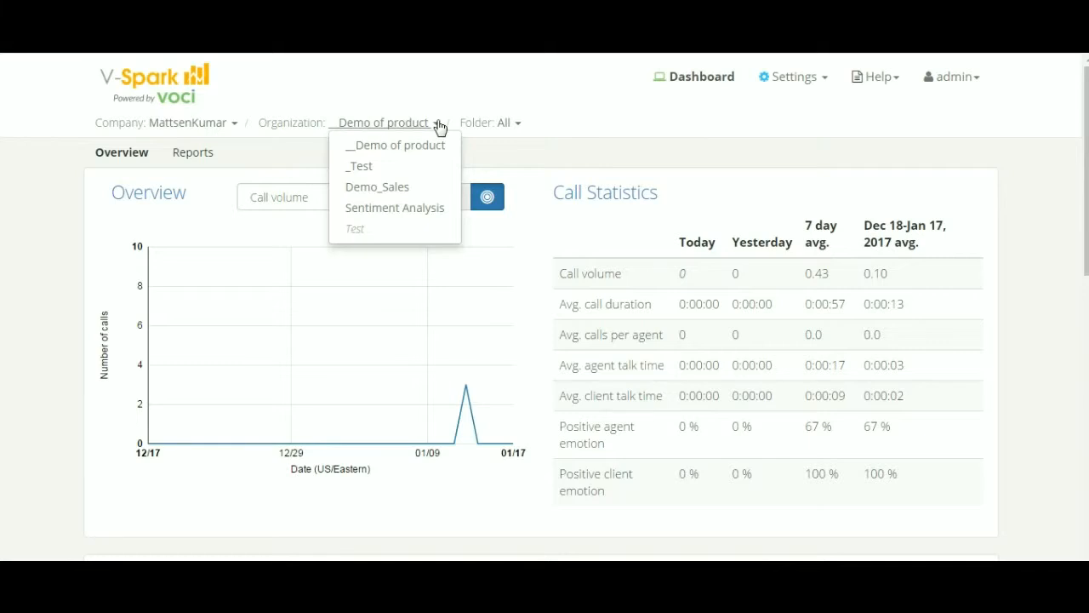
pyautogui.click(395, 208)
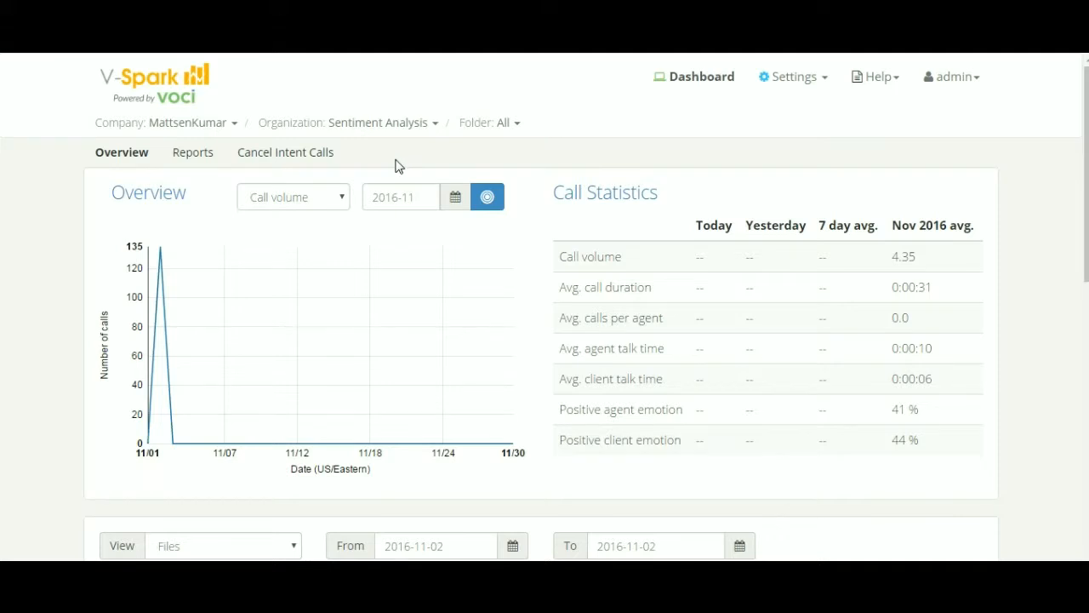
# Chart Client emotion as the overview measure for November 2016
pyautogui.click(293, 198)
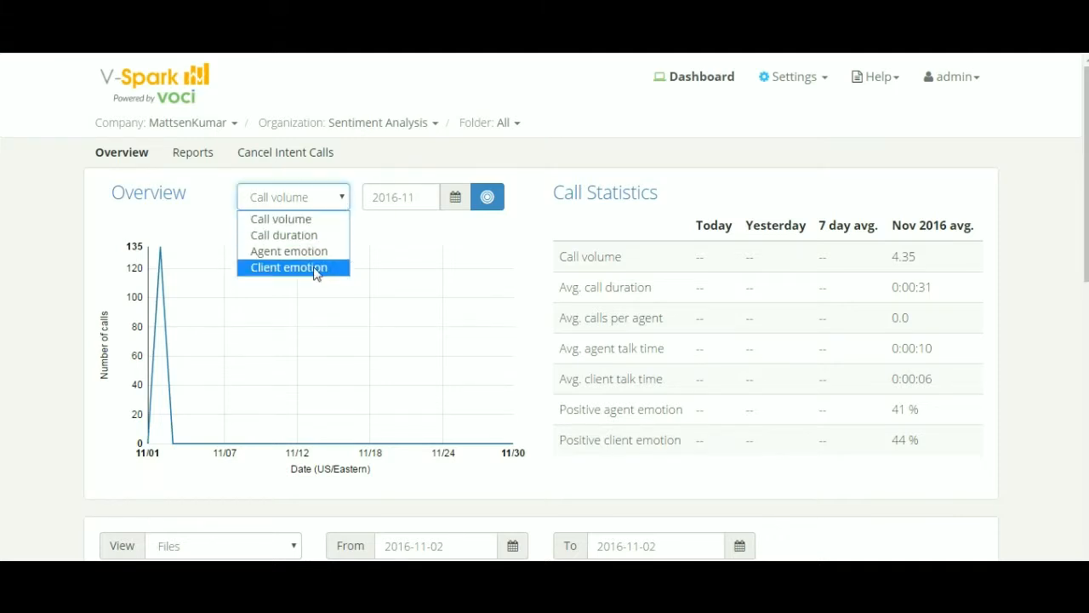
pyautogui.click(290, 267)
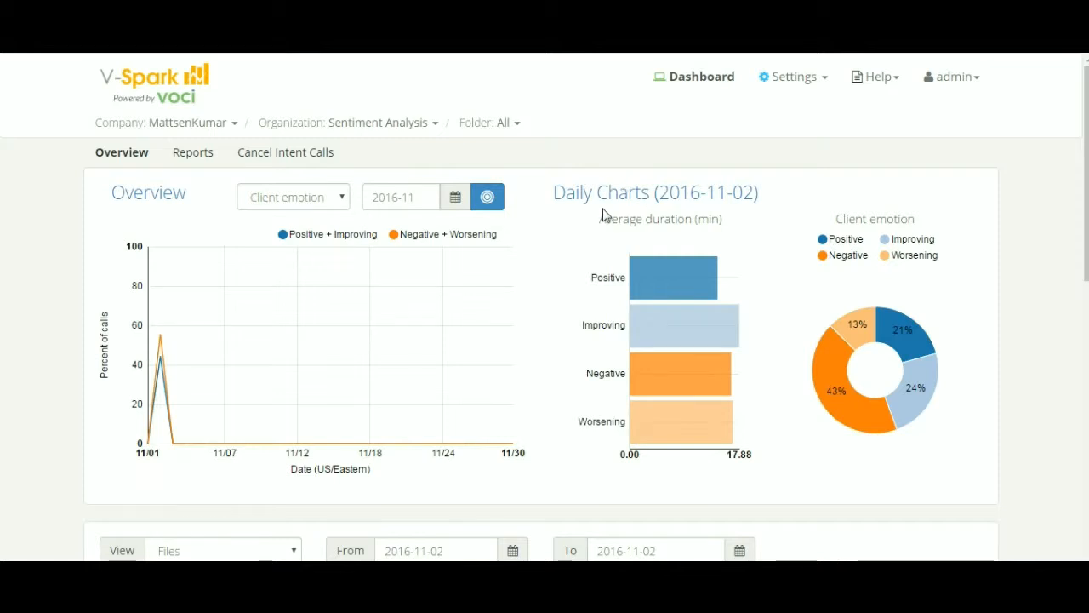
pyautogui.moveTo(571, 221)
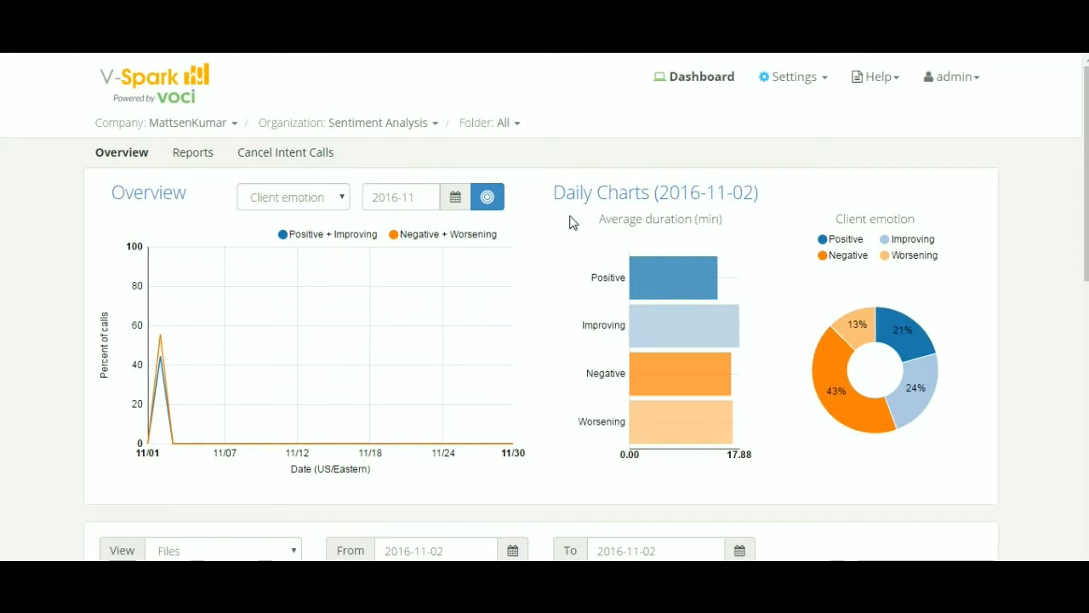
pyautogui.moveTo(582, 273)
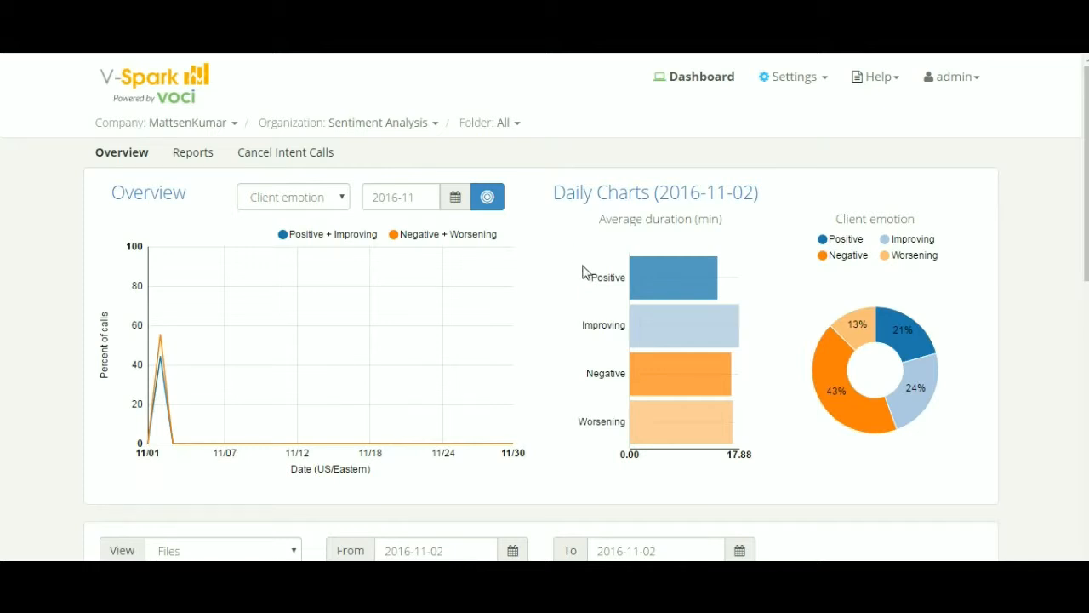
pyautogui.moveTo(578, 408)
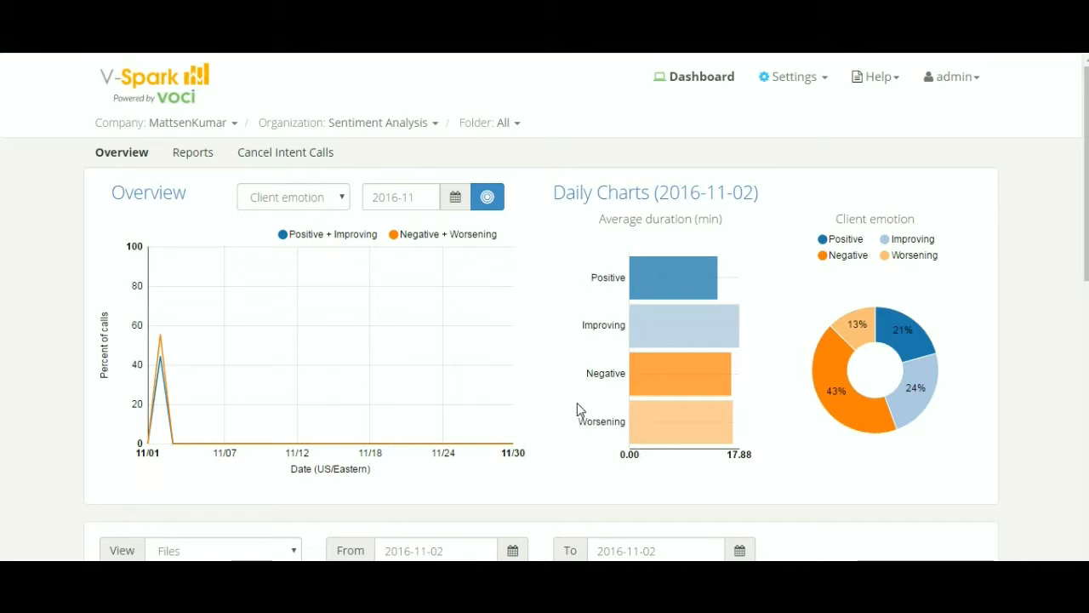
pyautogui.moveTo(507, 239)
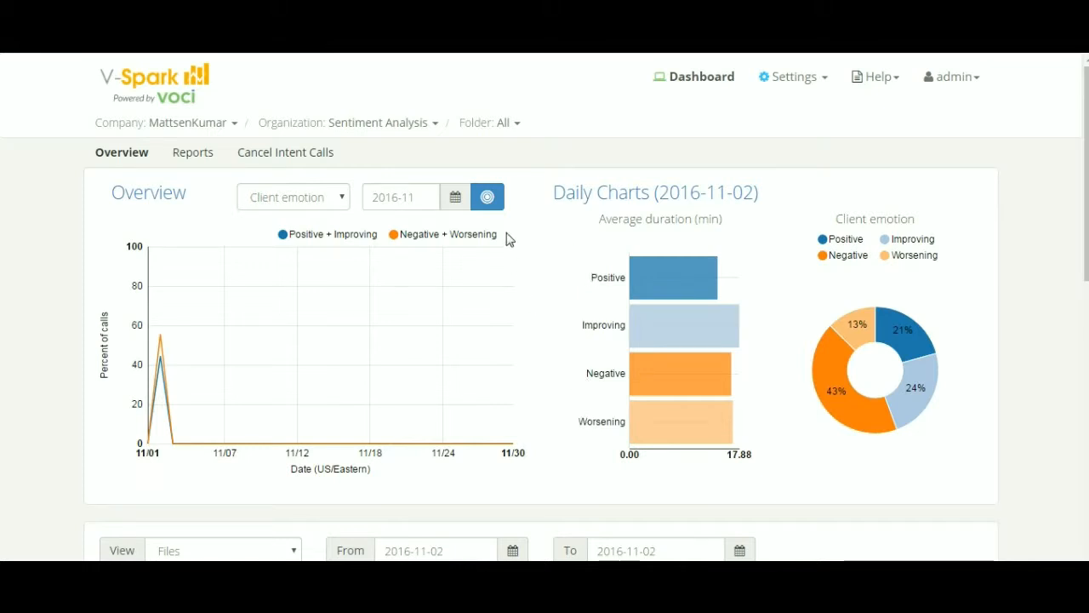
pyautogui.moveTo(468, 238)
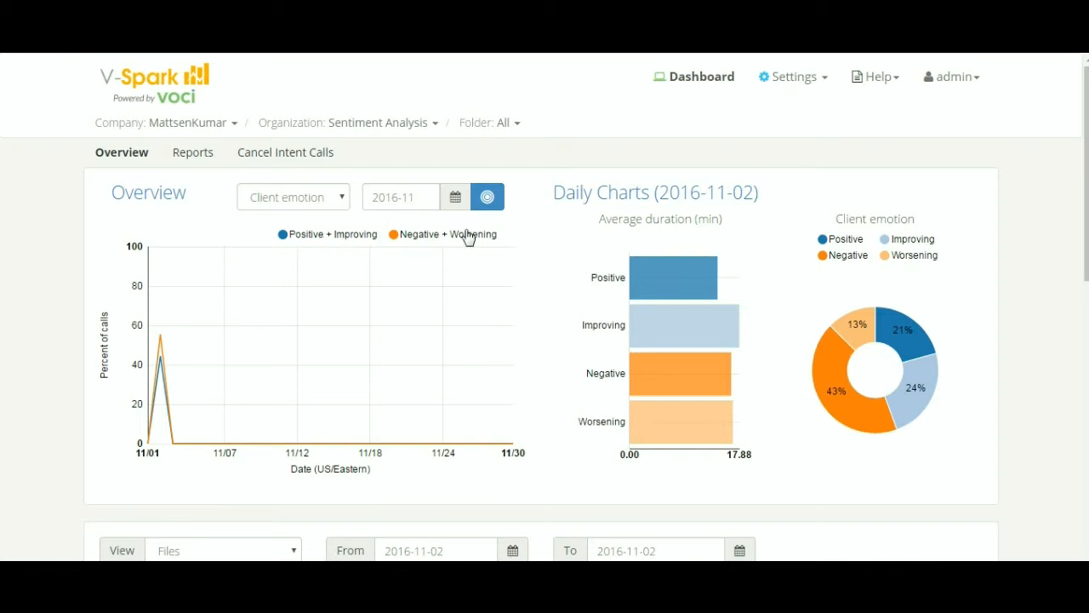
pyautogui.moveTo(528, 234)
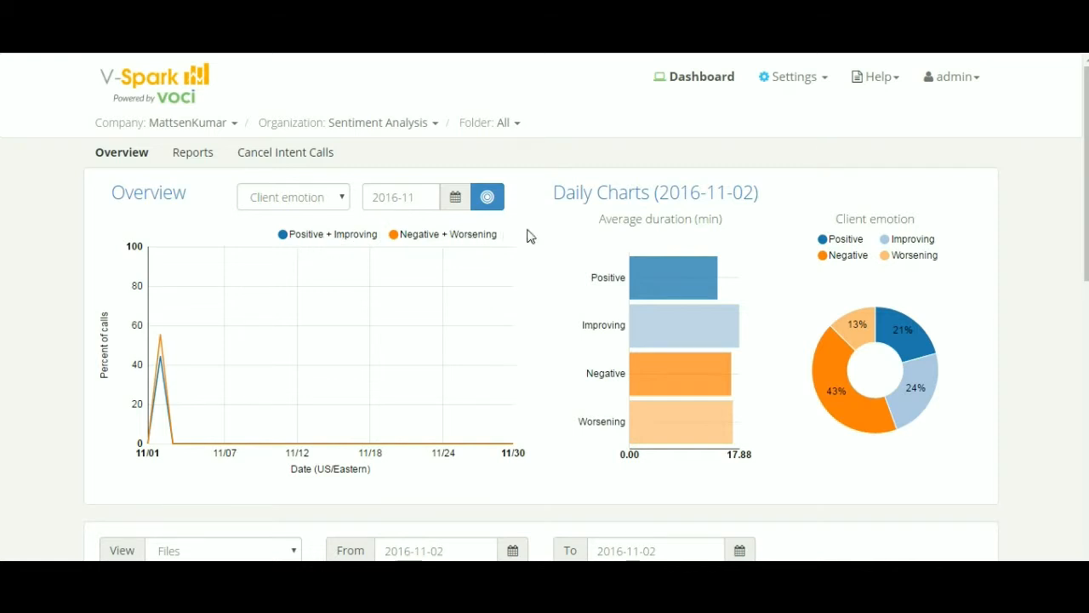
pyautogui.moveTo(160, 352)
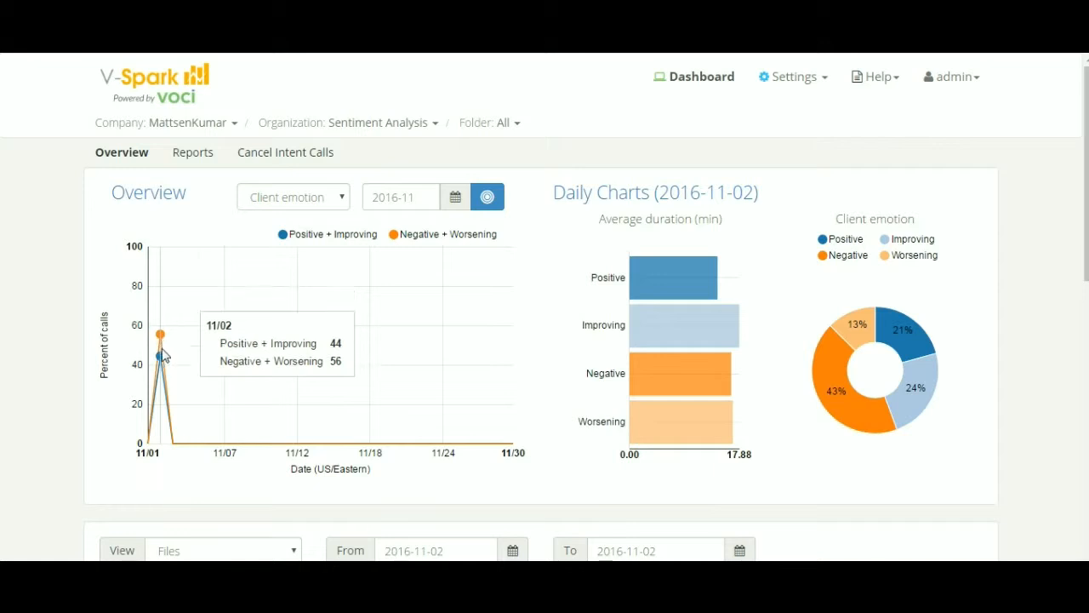
pyautogui.moveTo(160, 337)
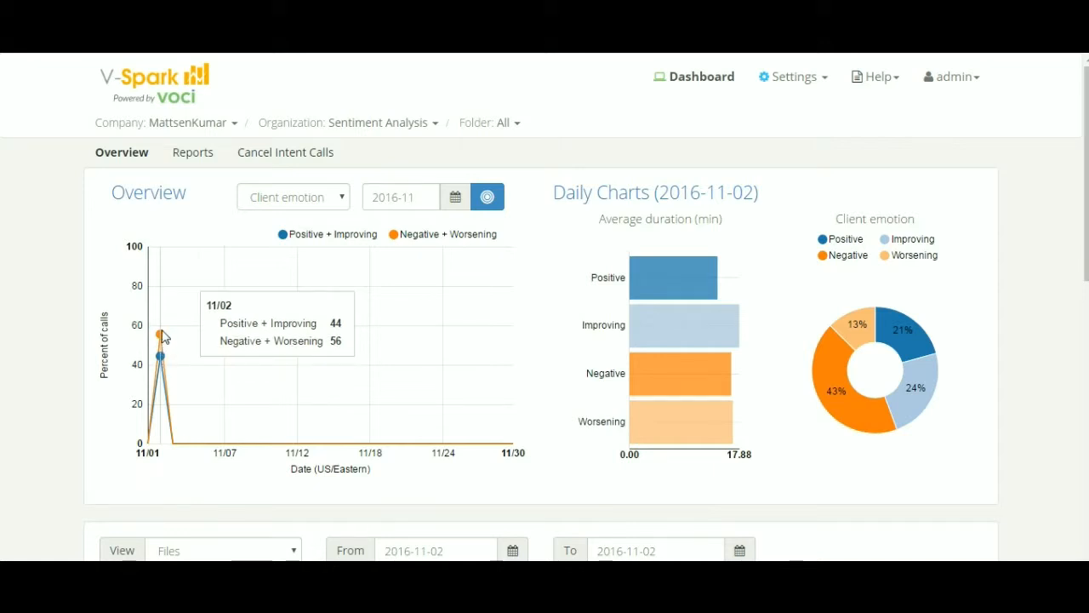
pyautogui.moveTo(643, 225)
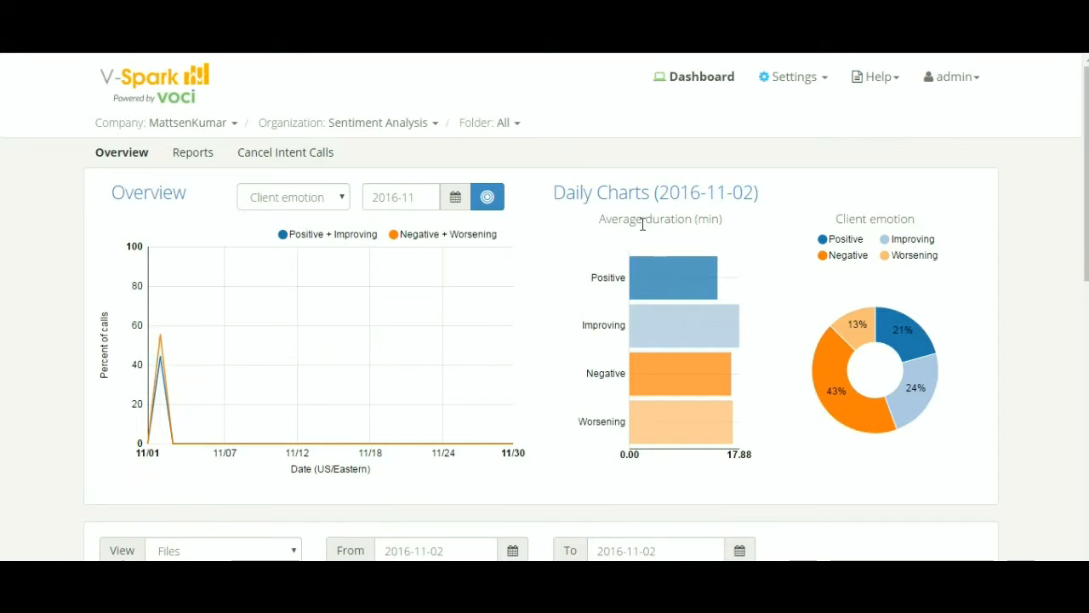
pyautogui.moveTo(879, 194)
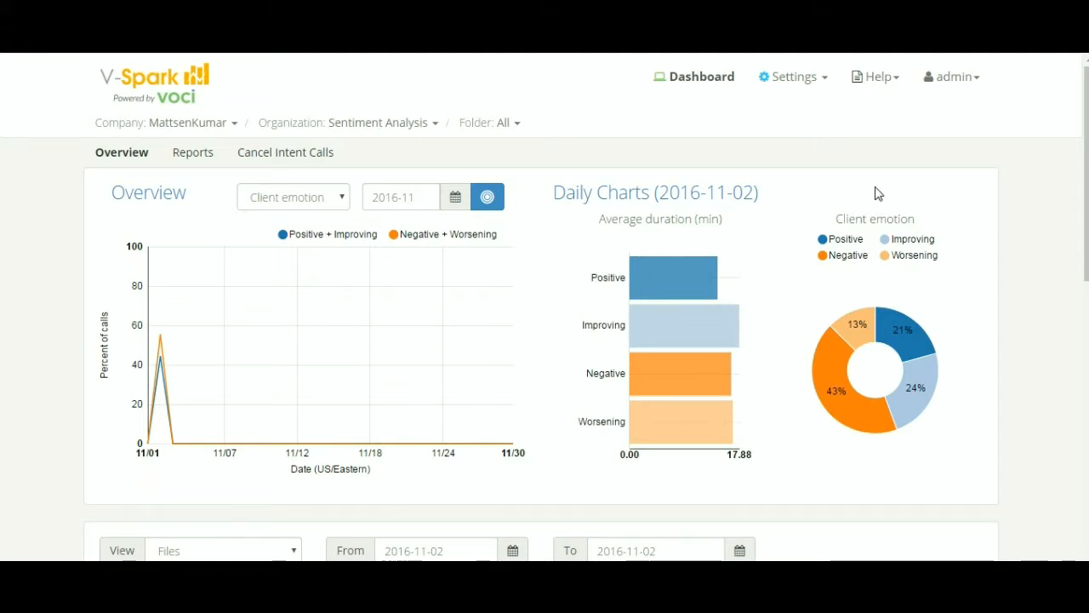
pyautogui.moveTo(854, 209)
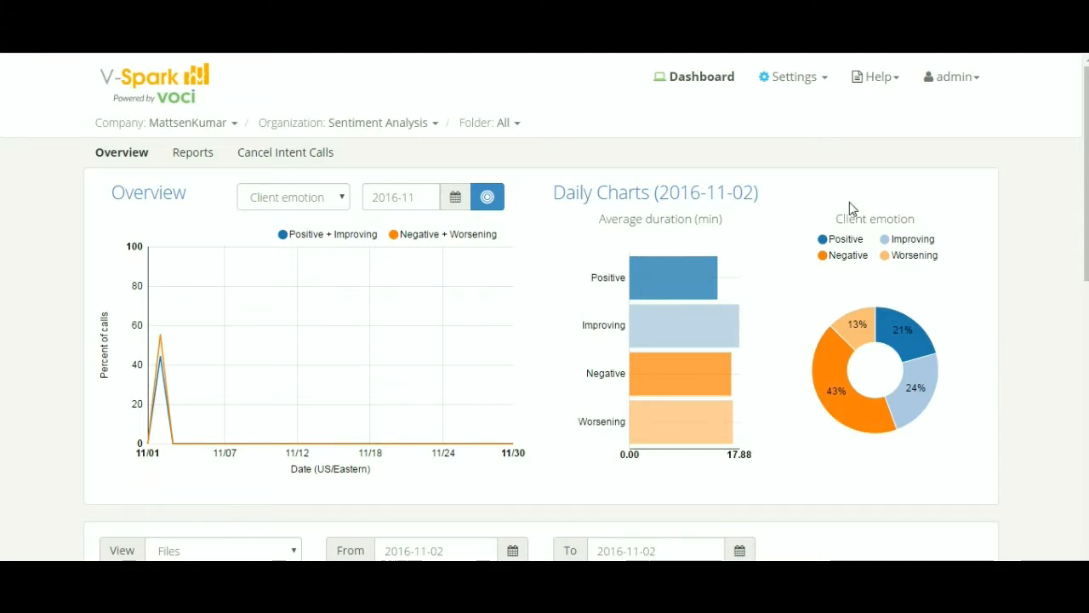
pyautogui.moveTo(674, 277)
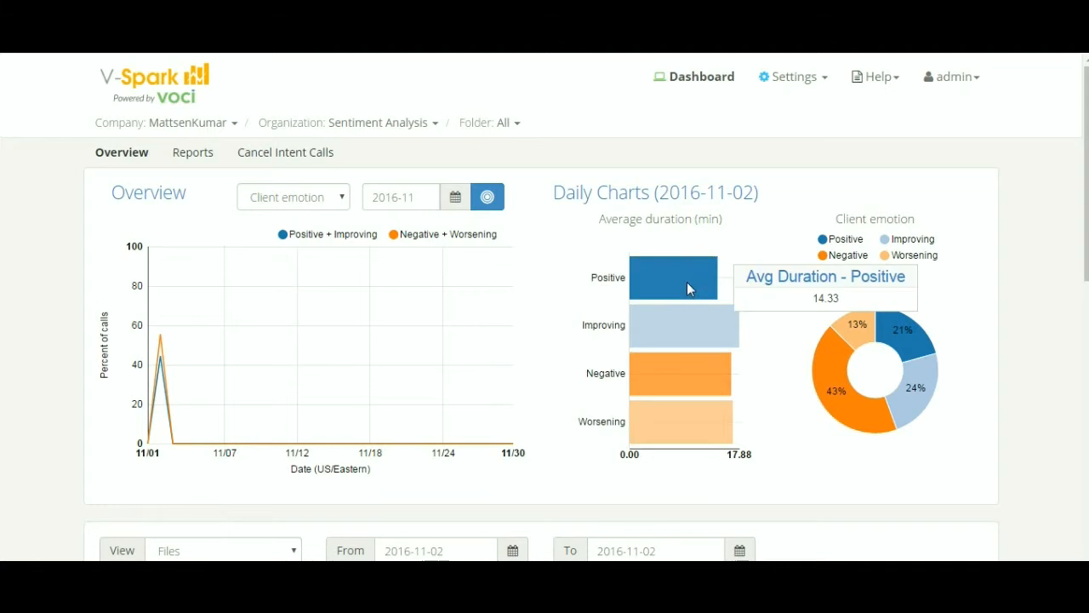
# Go to page 2 of the negative call list and view the transcript of 4124624.wav
pyautogui.scroll(-3)
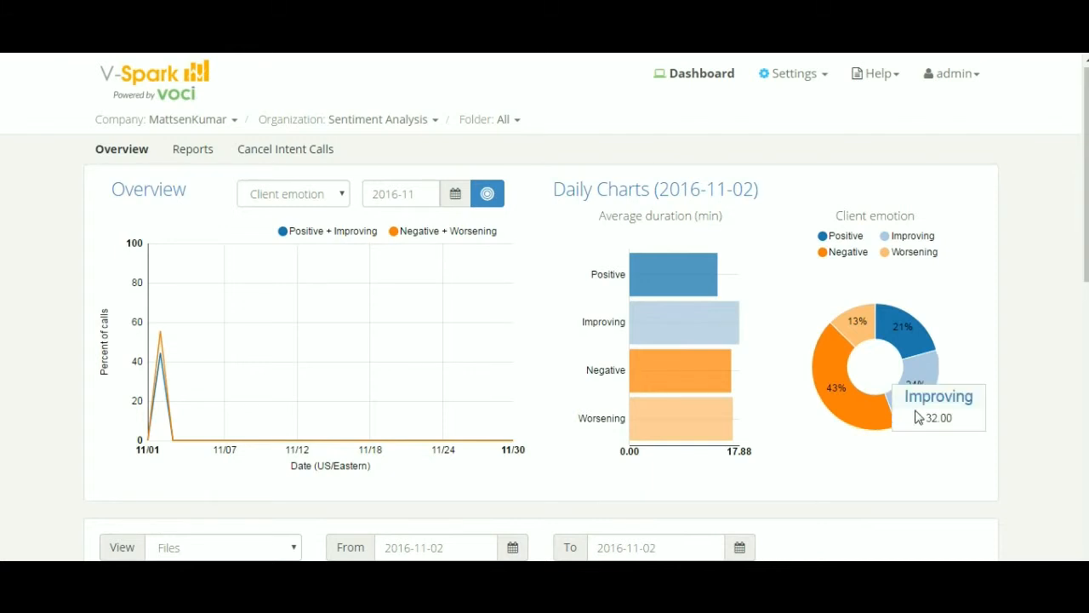
pyautogui.scroll(-3)
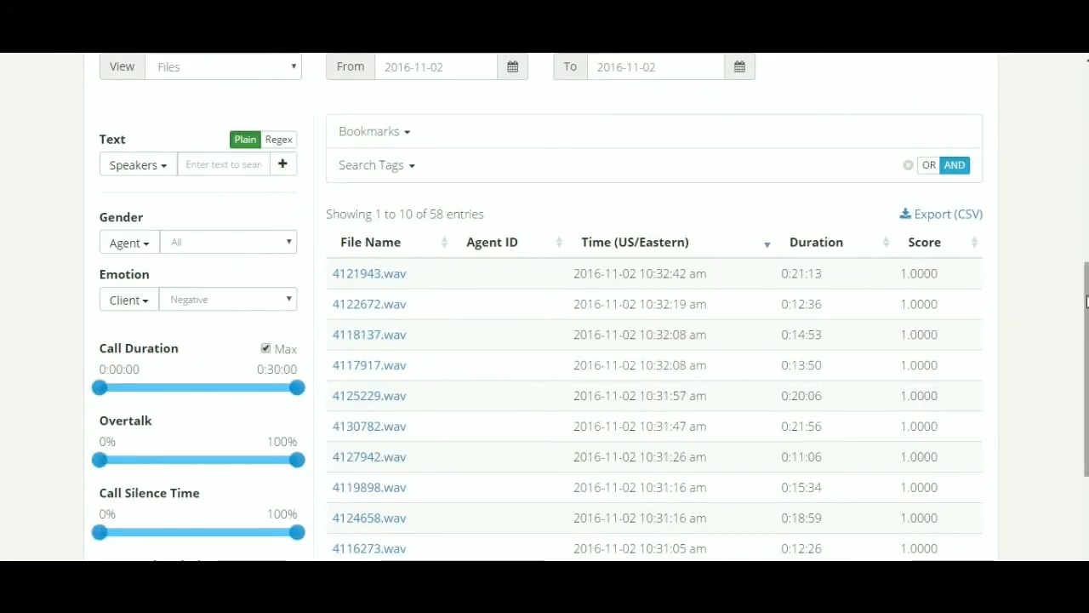
pyautogui.scroll(-3)
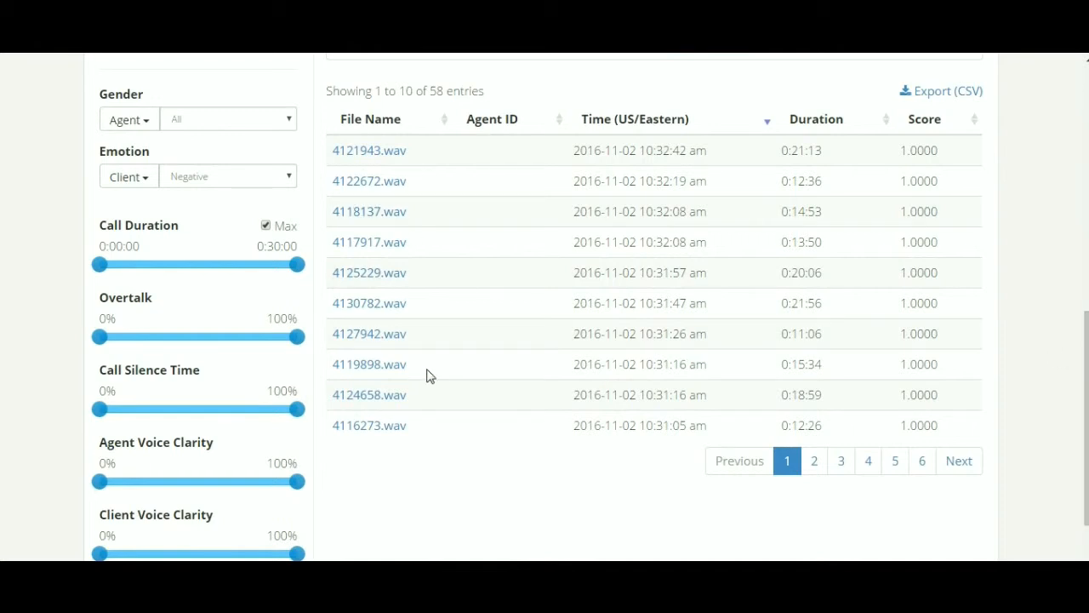
pyautogui.click(814, 460)
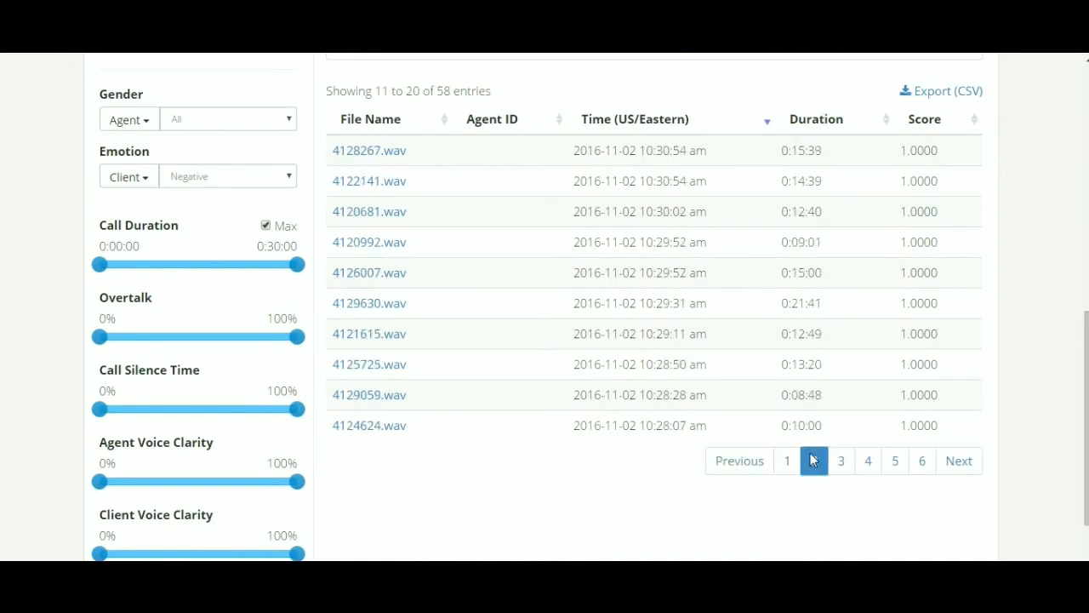
pyautogui.click(369, 426)
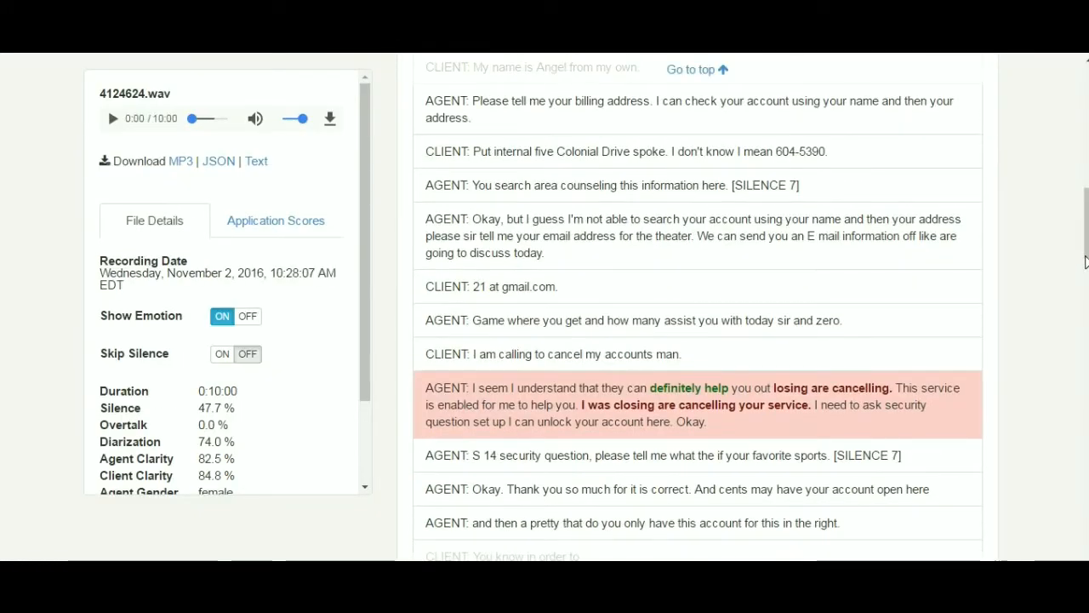
# Read further down the 4124624.wav transcript before returning to the call list
pyautogui.scroll(-3)
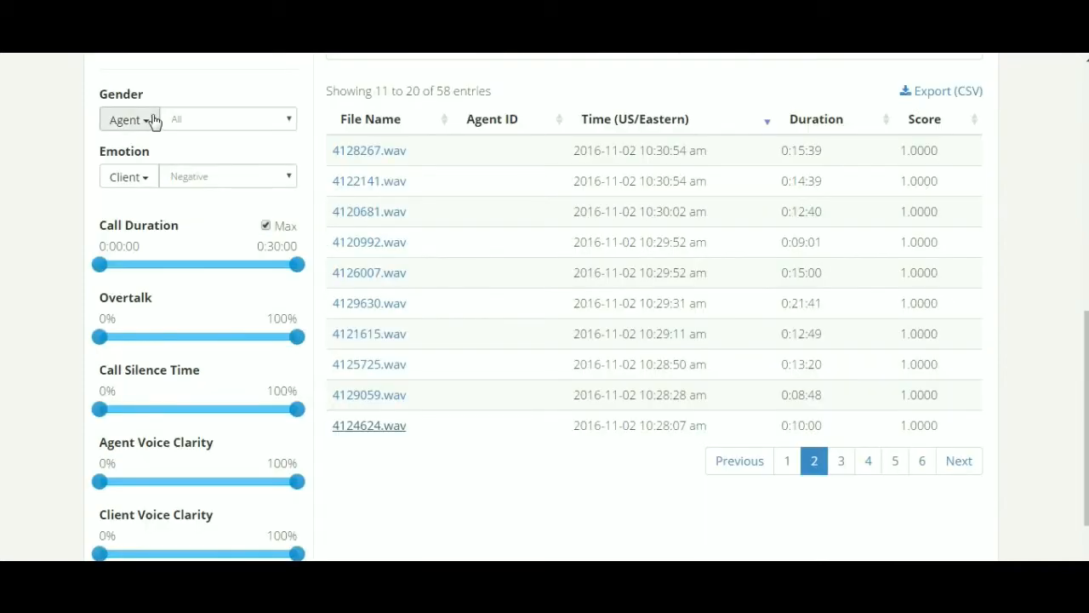
# Check the Gender speaker options and search the call text for 'awful'
pyautogui.click(127, 119)
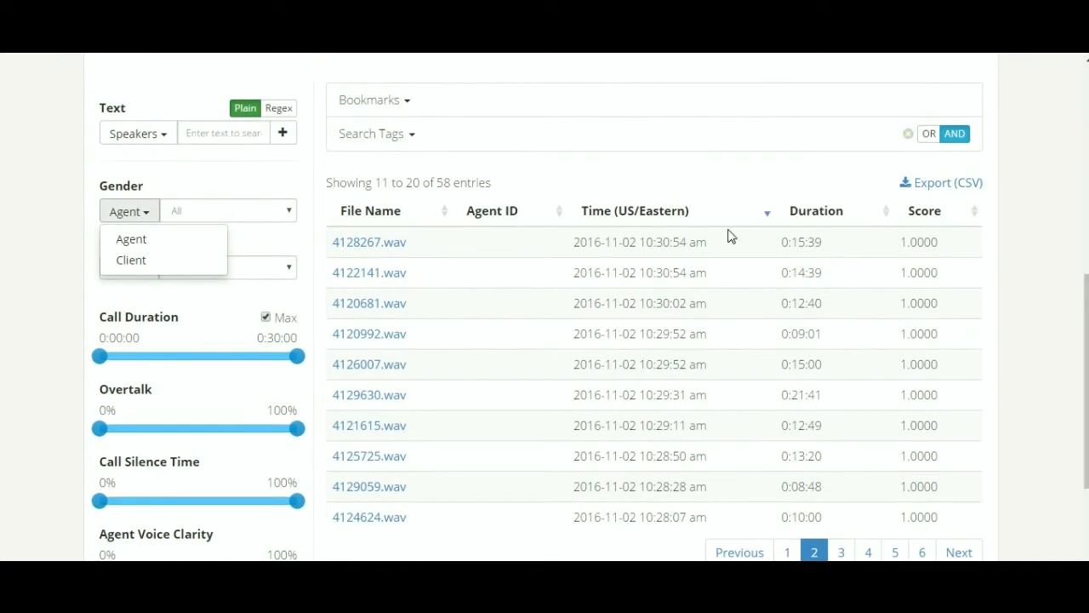
pyautogui.write('aw')
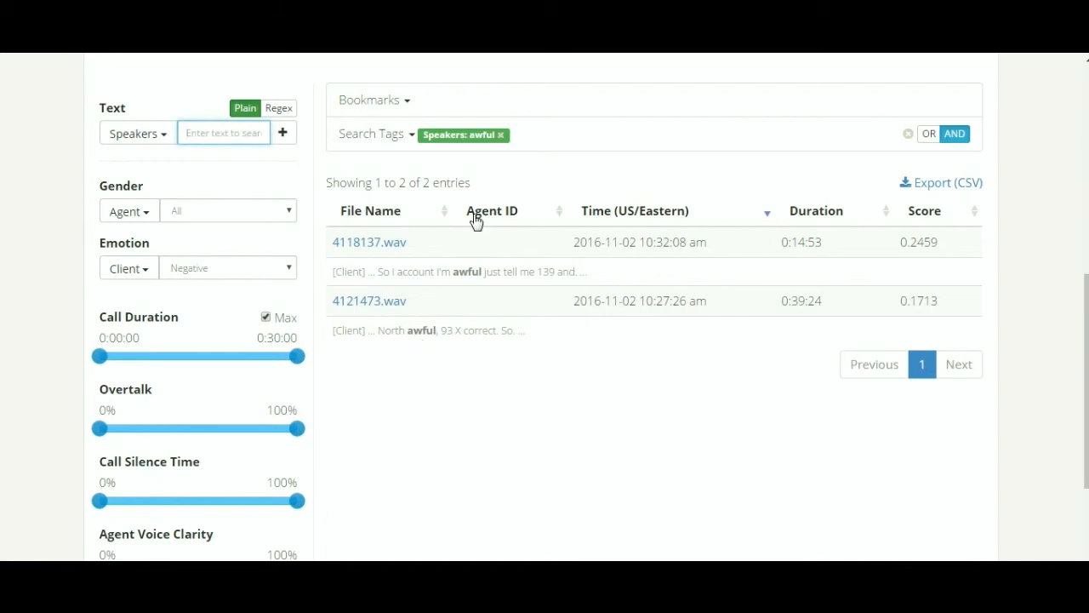
# Remove the 'awful' text filter and start a new search typing 'don'
pyautogui.click(500, 134)
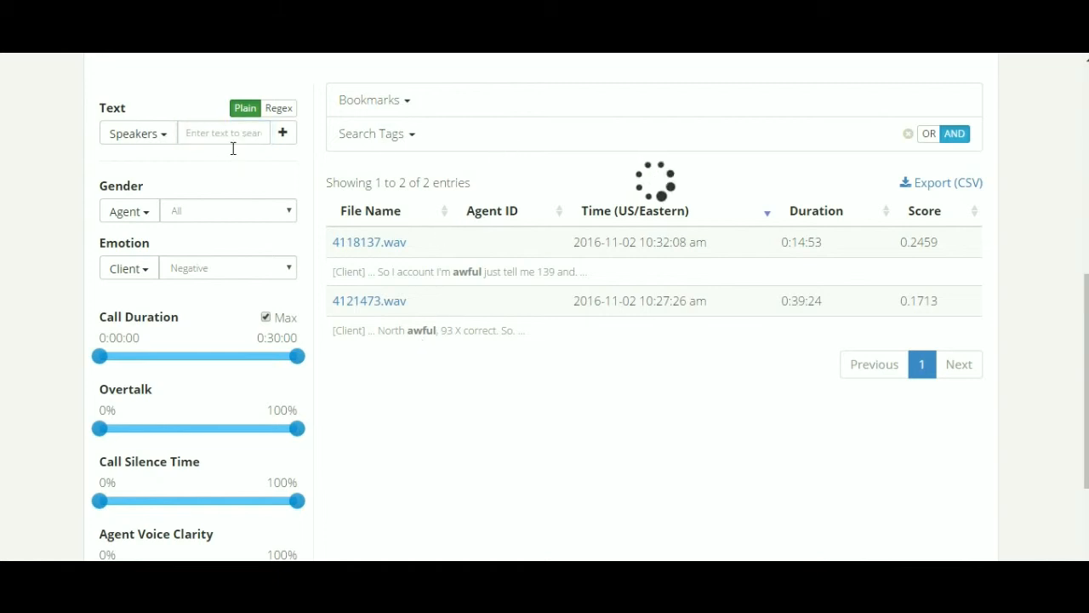
pyautogui.write('don')
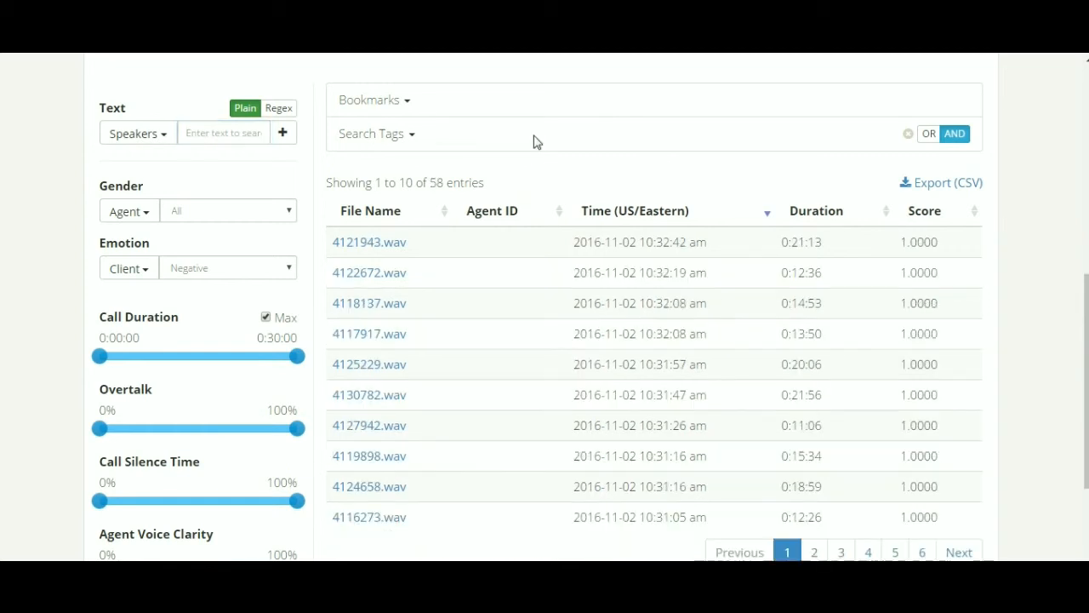
pyautogui.moveTo(738, 402)
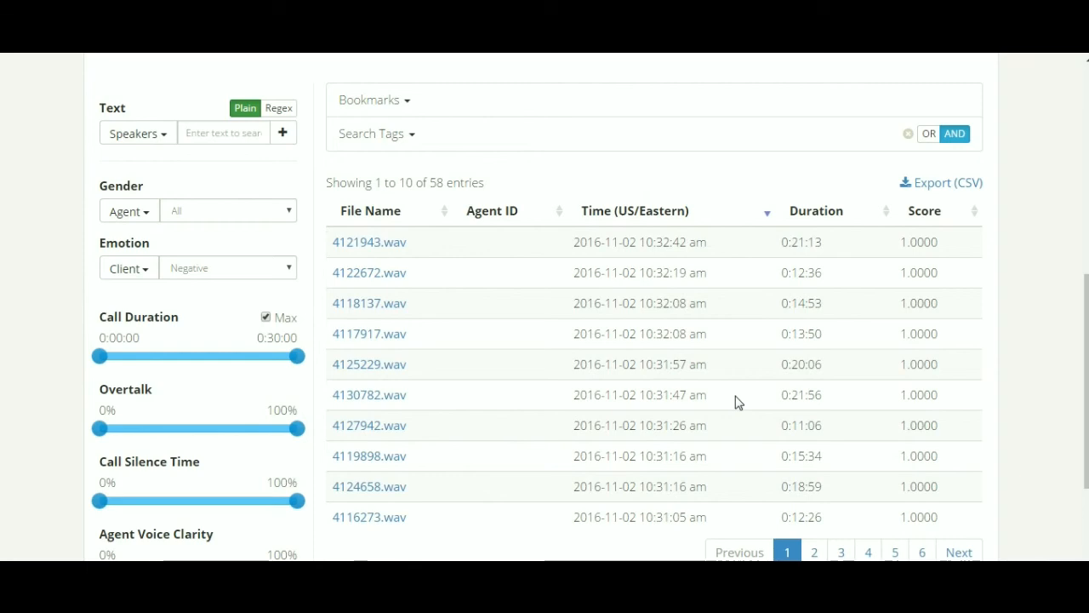